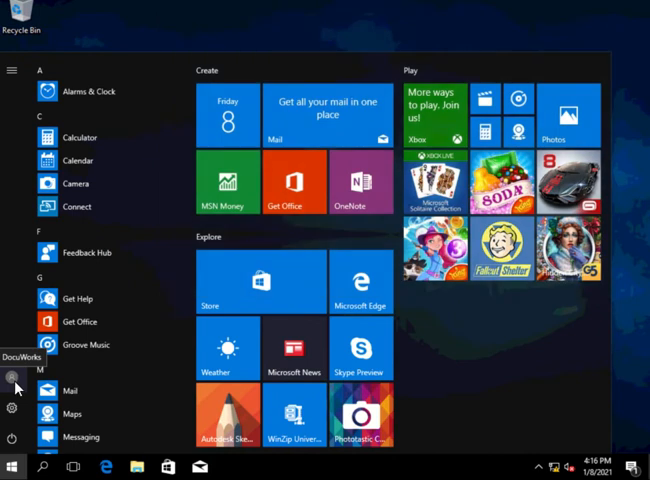
# Check Your info confirming DocuWorks is a local account administrator
pyautogui.click(12, 378)
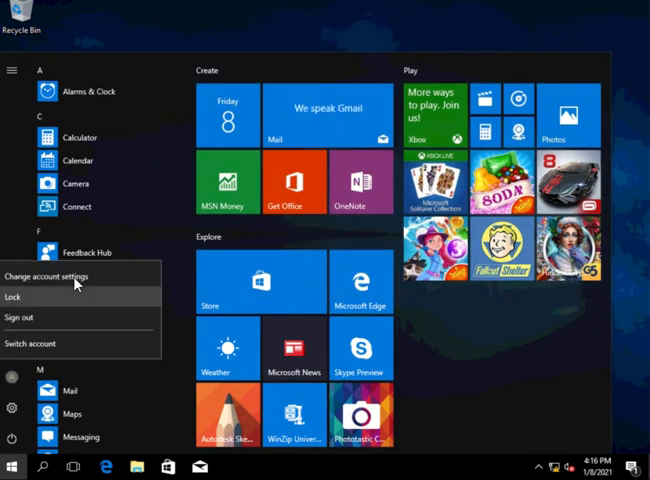
pyautogui.click(62, 274)
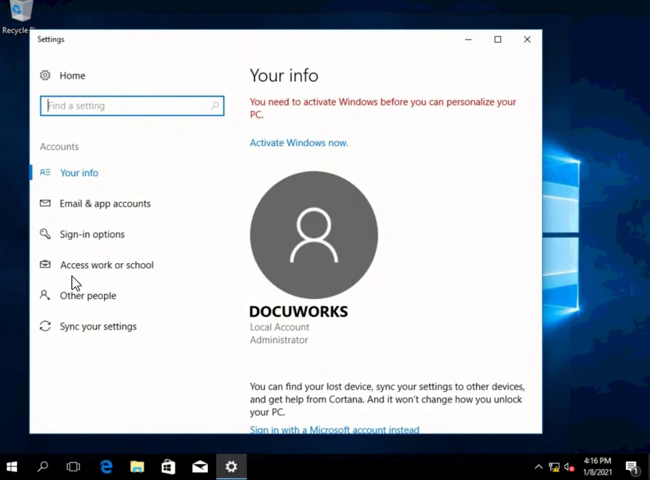
pyautogui.moveTo(308, 344)
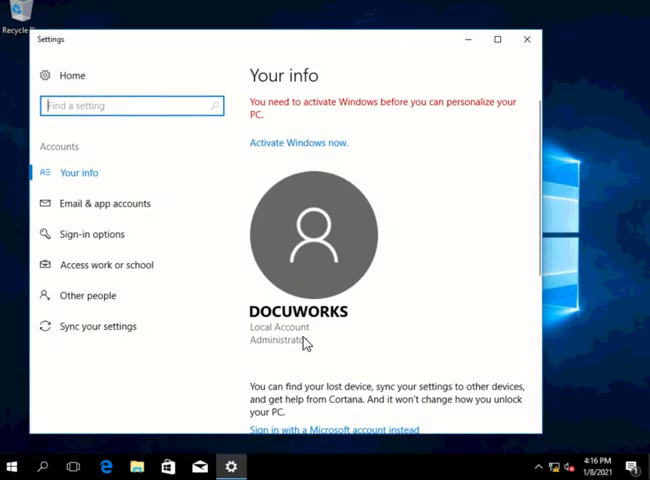
pyautogui.moveTo(294, 352)
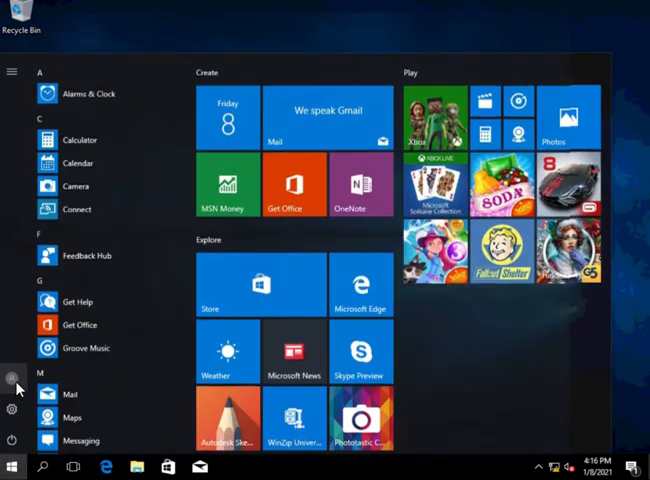
# Sign out of DocuWorks and sign in as domain user KLSO\Administrator with its password
pyautogui.click(12, 376)
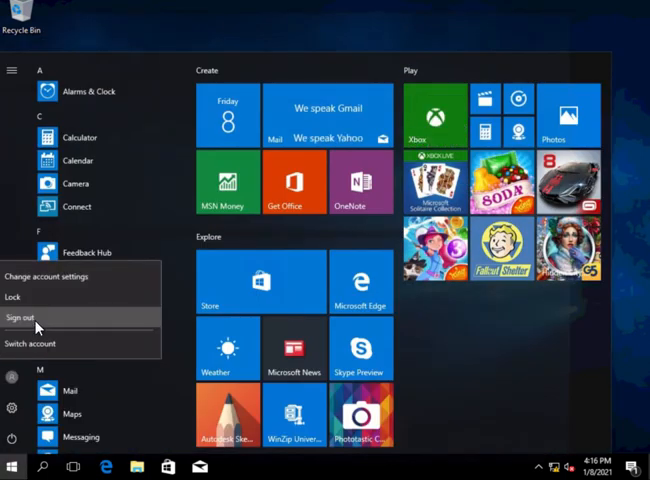
pyautogui.click(32, 316)
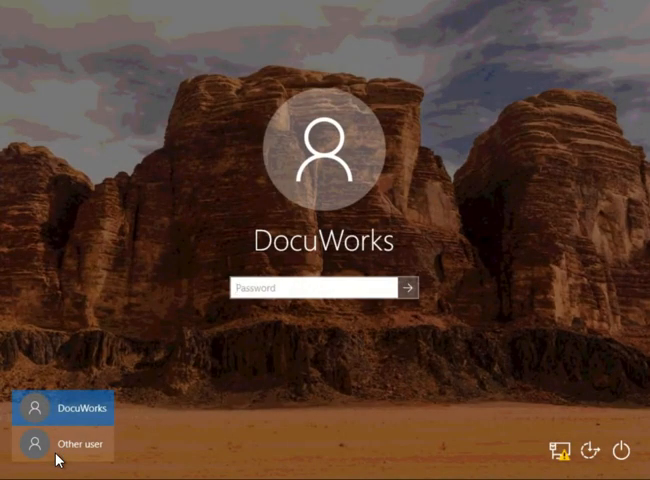
pyautogui.click(80, 444)
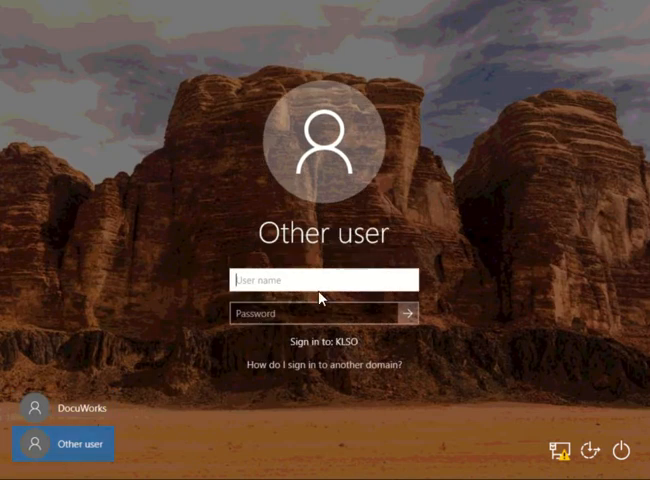
pyautogui.write('KLSO\\Administrator')
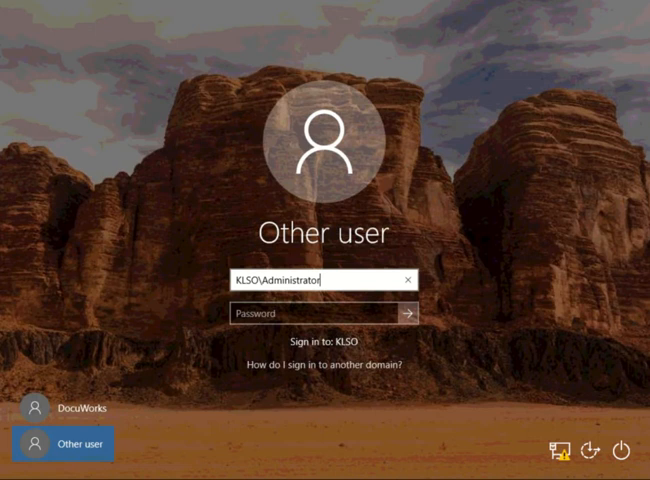
pyautogui.write('password')
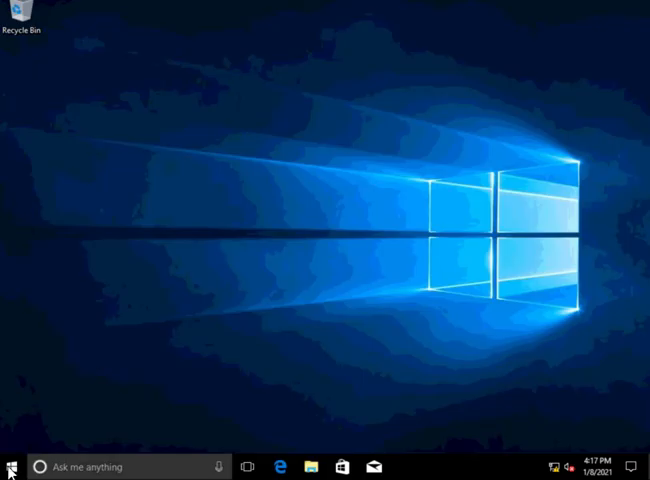
# Check Your info confirming KLSO\ADMINISTRATOR is the signed-in domain administrator
pyautogui.click(12, 468)
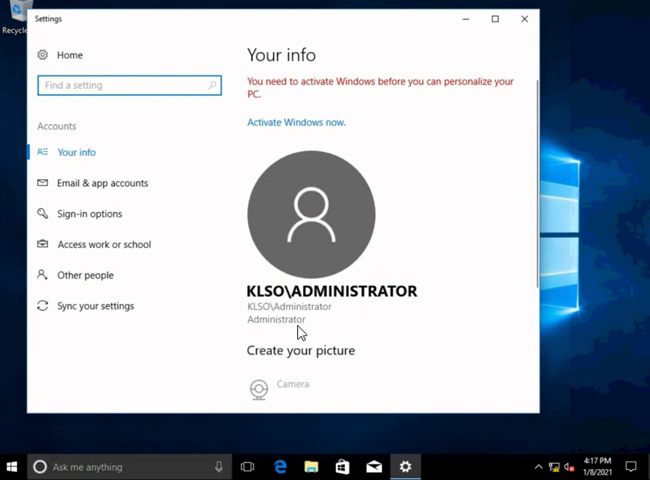
pyautogui.moveTo(288, 298)
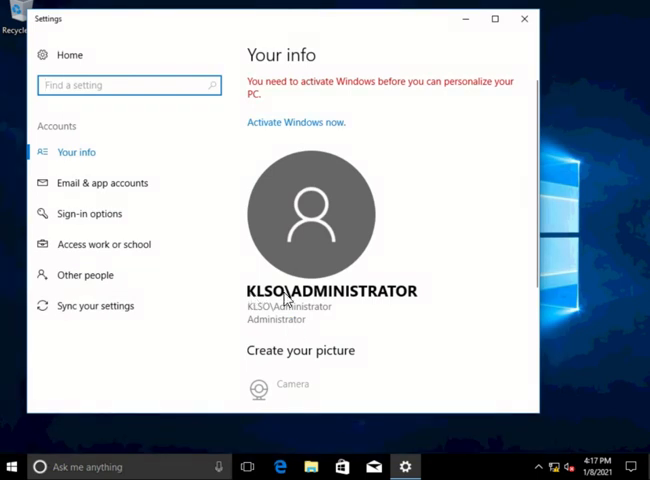
pyautogui.moveTo(338, 330)
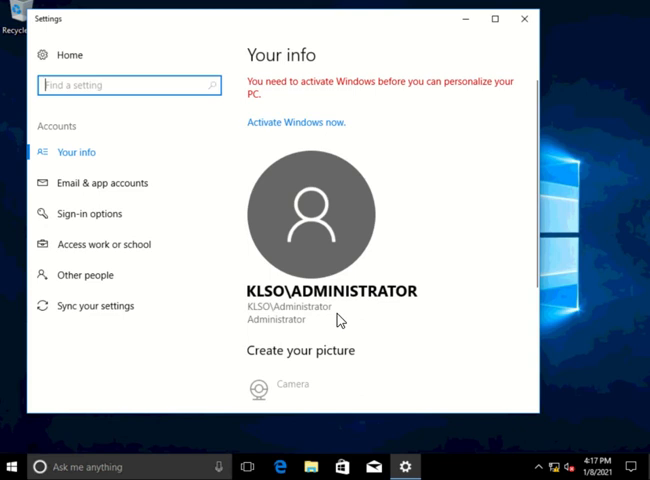
pyautogui.scroll(-3)
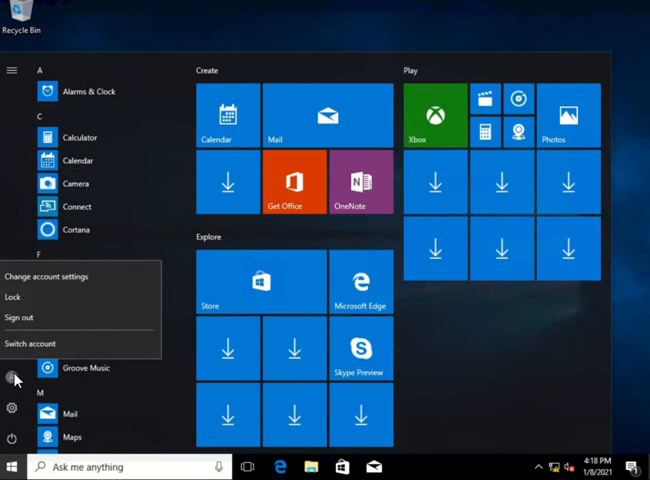
pyautogui.moveTo(30, 316)
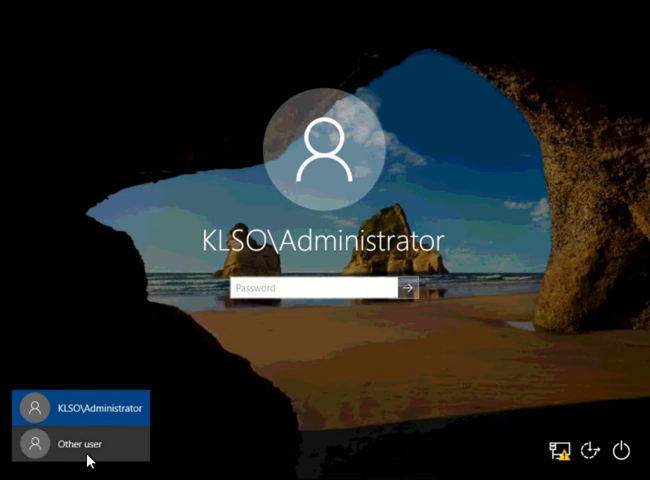
# After signing out the domain account, switch the sign-in screen to Other user
pyautogui.click(72, 442)
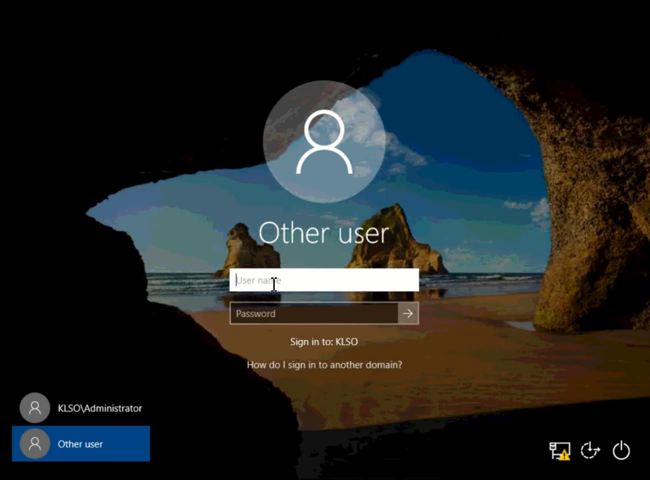
# Enter .\Docu in the user name box, then leave it as DocuWork without the prefix
pyautogui.click(320, 280)
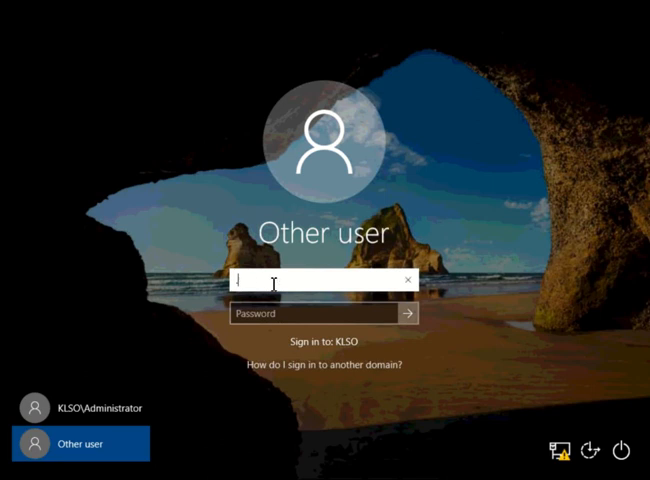
pyautogui.write('.\\')
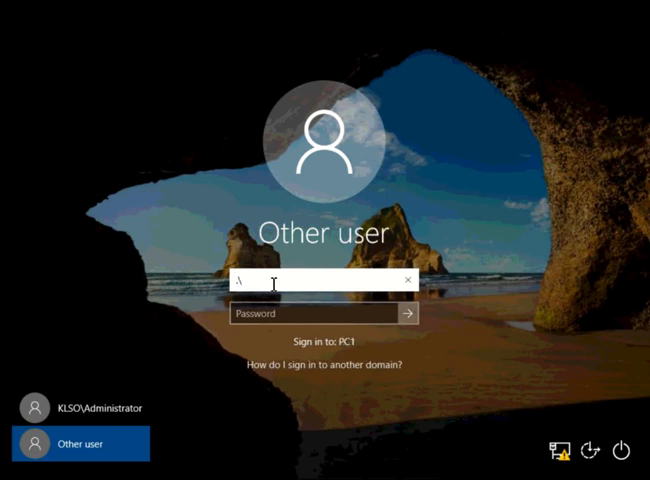
pyautogui.write('DocuWork')
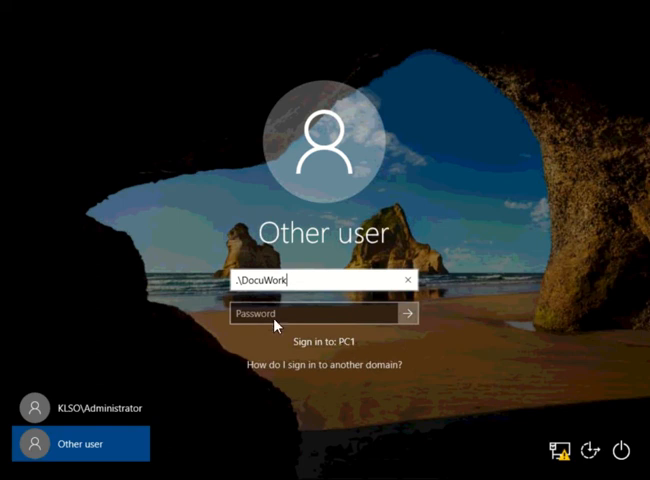
pyautogui.moveTo(240, 290)
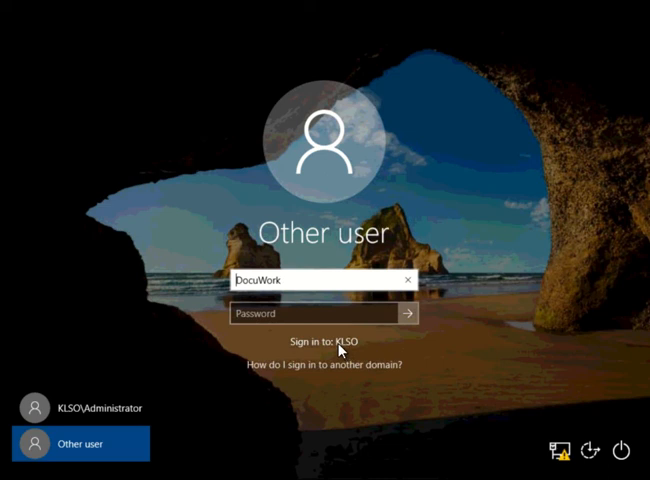
# Attempt sign-in as DocuWorks against KLSO with the password, getting an incorrect credentials error
pyautogui.click(300, 280)
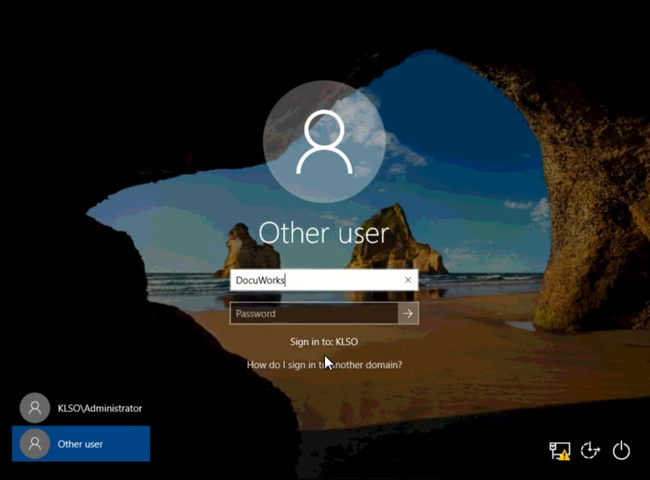
pyautogui.click(320, 314)
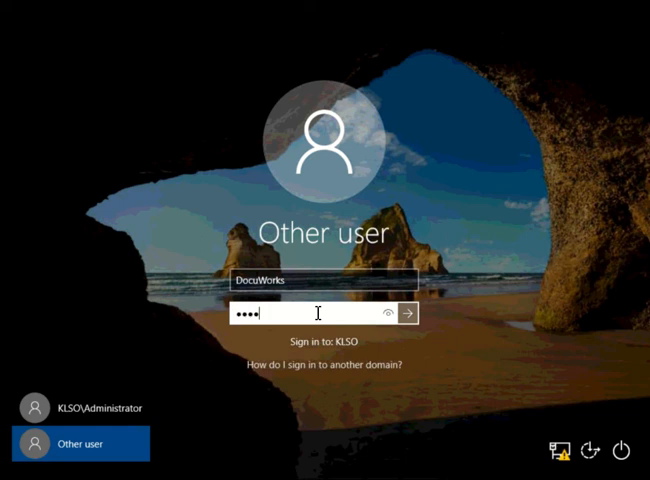
pyautogui.write('password')
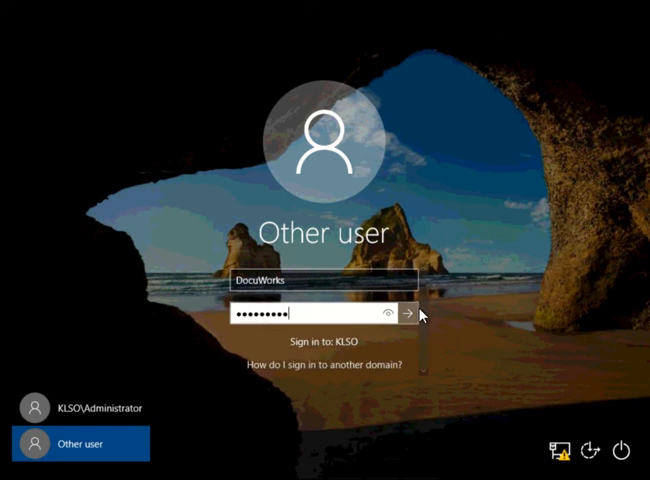
pyautogui.click(410, 314)
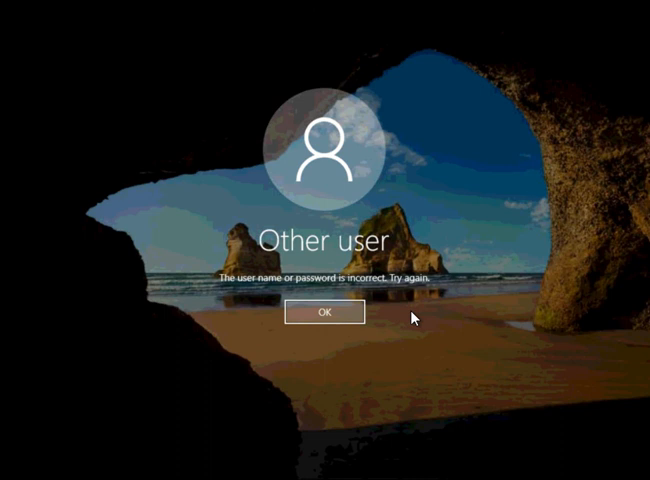
# Dismiss the error and sign in locally as .\DocuWorks with its password
pyautogui.click(324, 312)
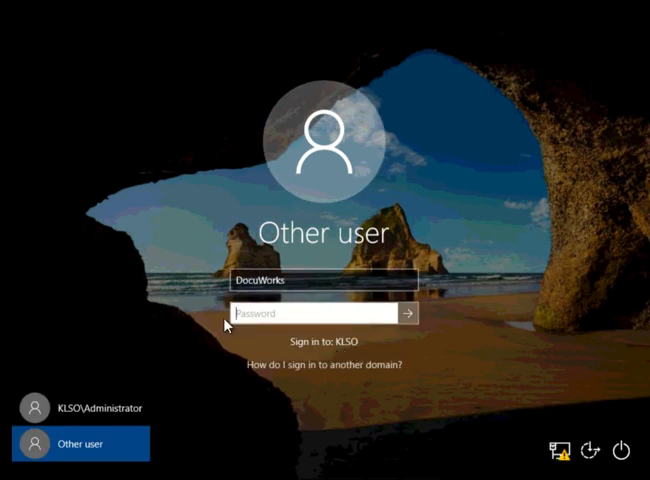
pyautogui.click(320, 284)
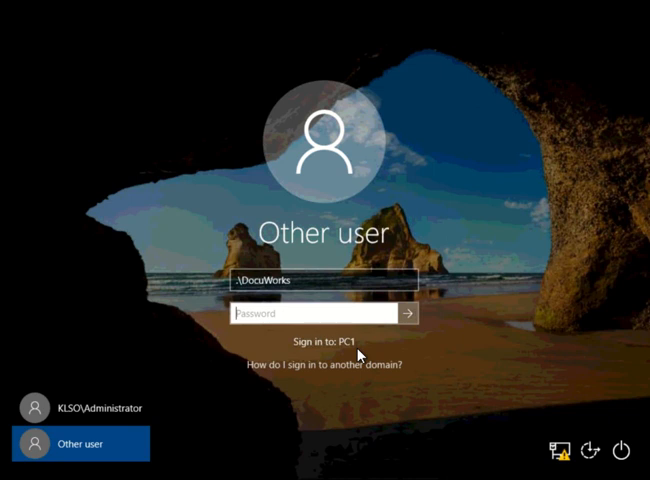
pyautogui.write('•••')
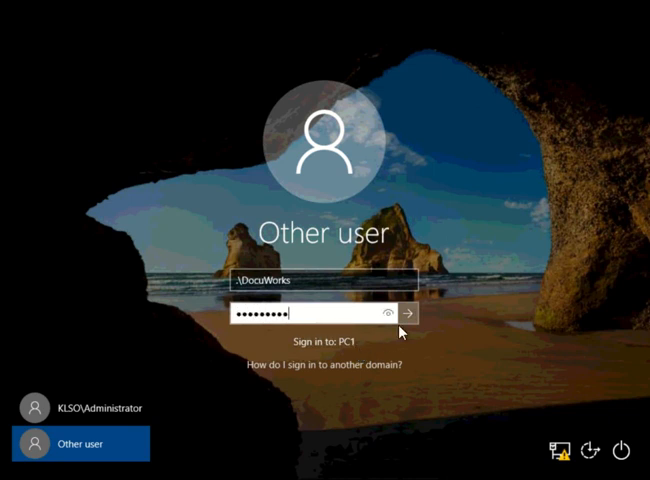
pyautogui.click(426, 316)
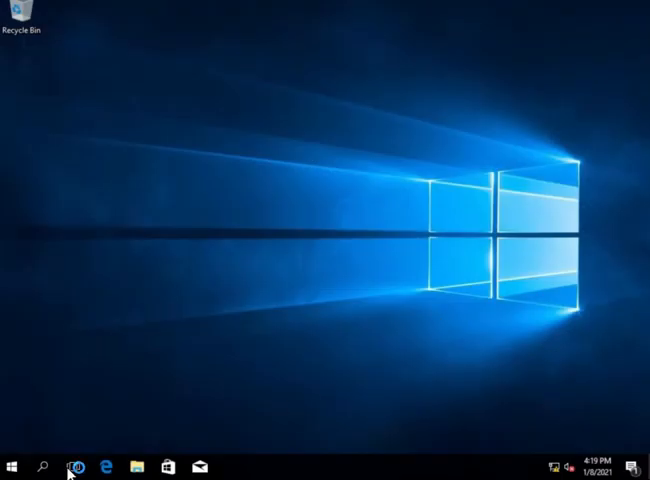
# Check Your info confirming DOCUWORKS is a local account administrator
pyautogui.click(12, 468)
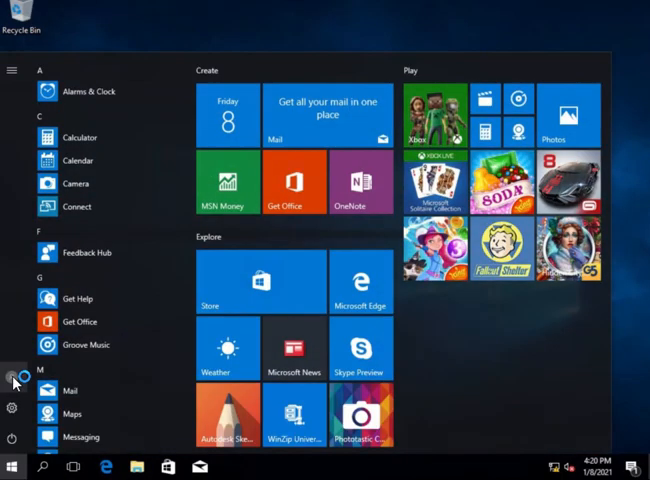
pyautogui.click(12, 380)
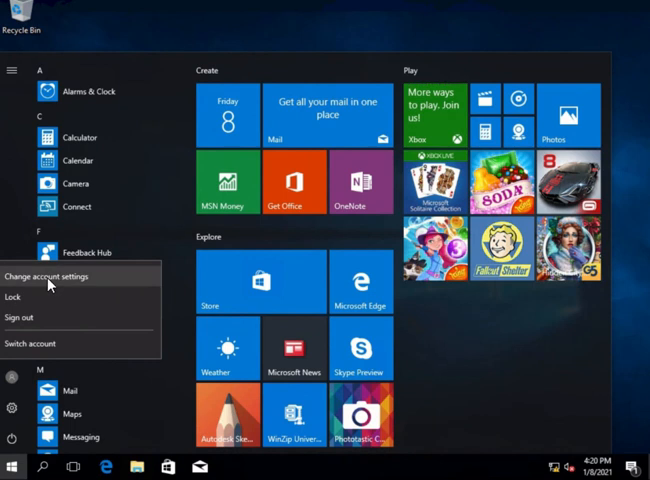
pyautogui.click(48, 276)
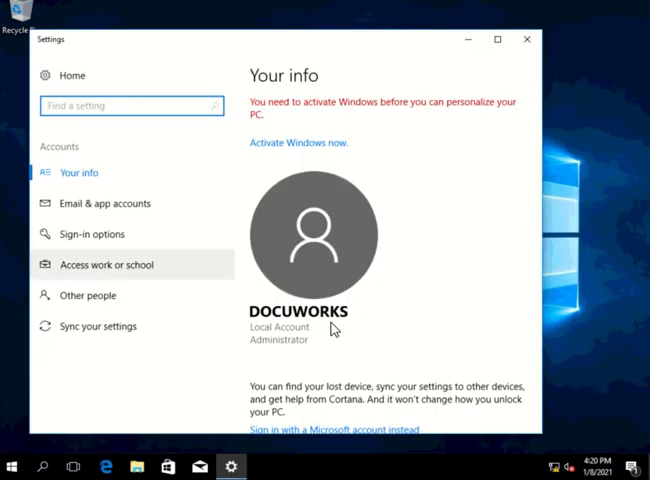
pyautogui.moveTo(304, 336)
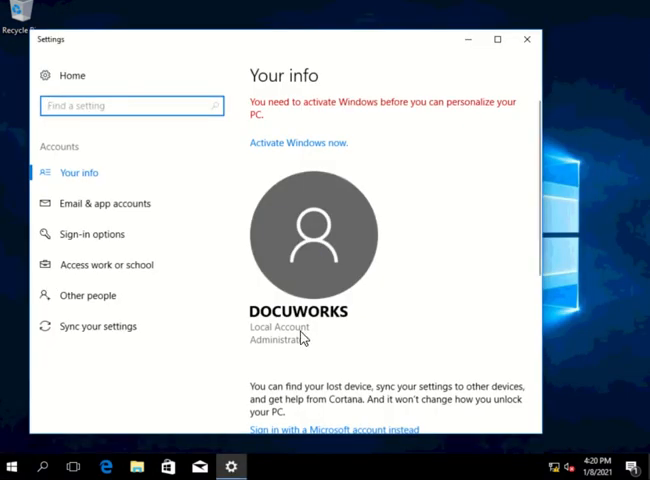
pyautogui.moveTo(88, 296)
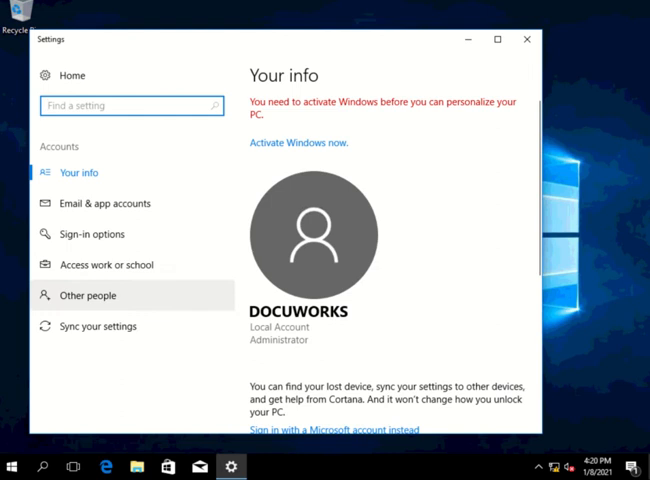